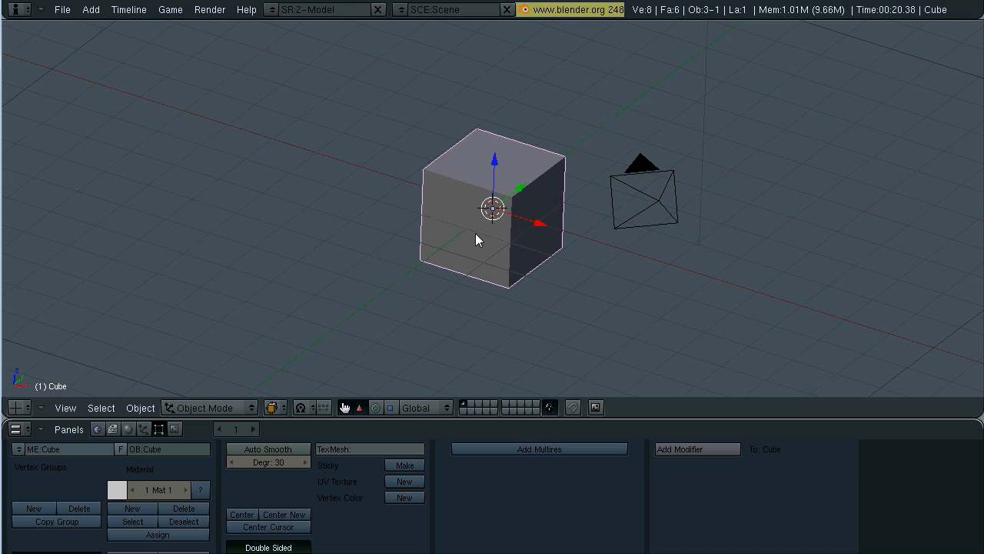
mouse_move(465, 274)
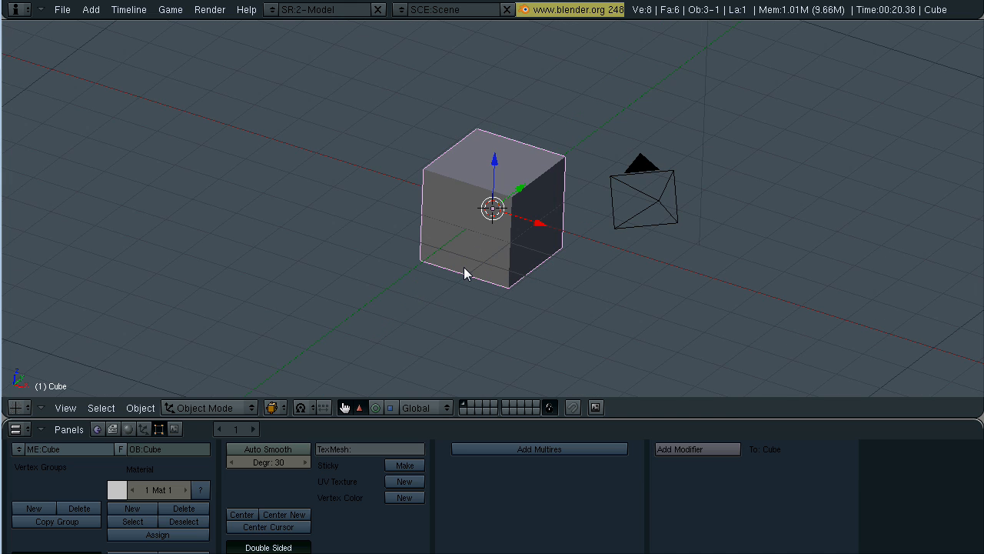
Add a plane mesh beneath the cube and enlarge it into a wide ground surface
left_click(464, 274)
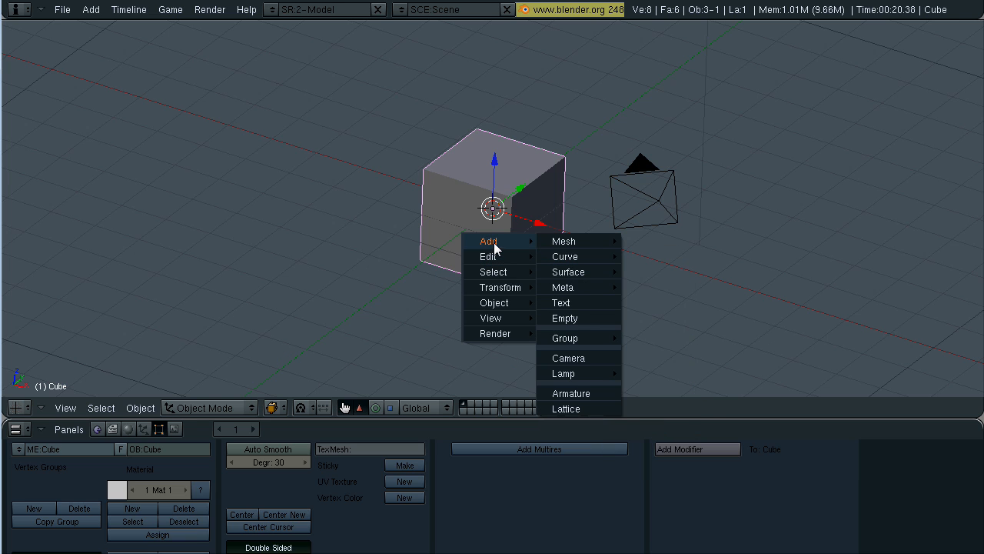
left_click(563, 240)
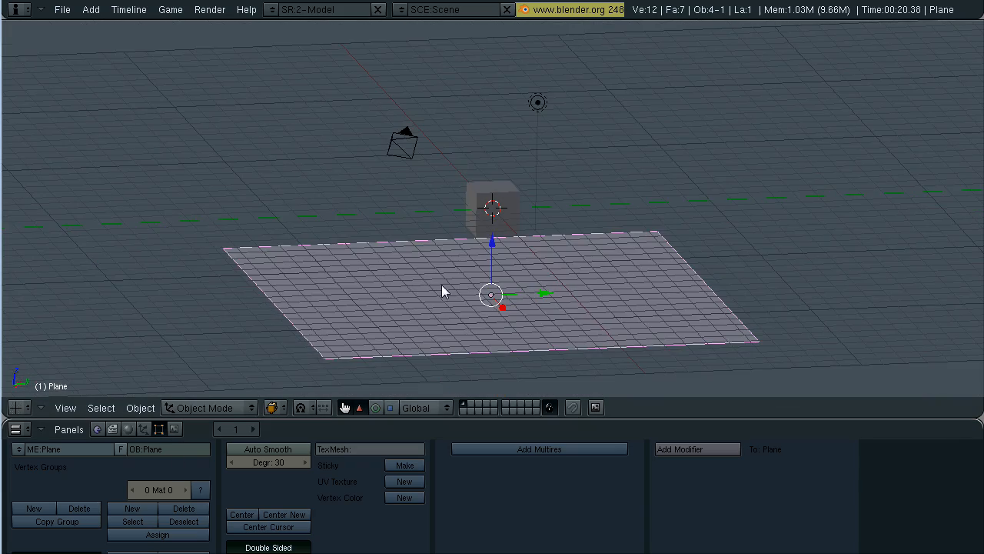
Enable Collision on the ground plane in its Physics settings so it acts as an obstacle
left_click(157, 428)
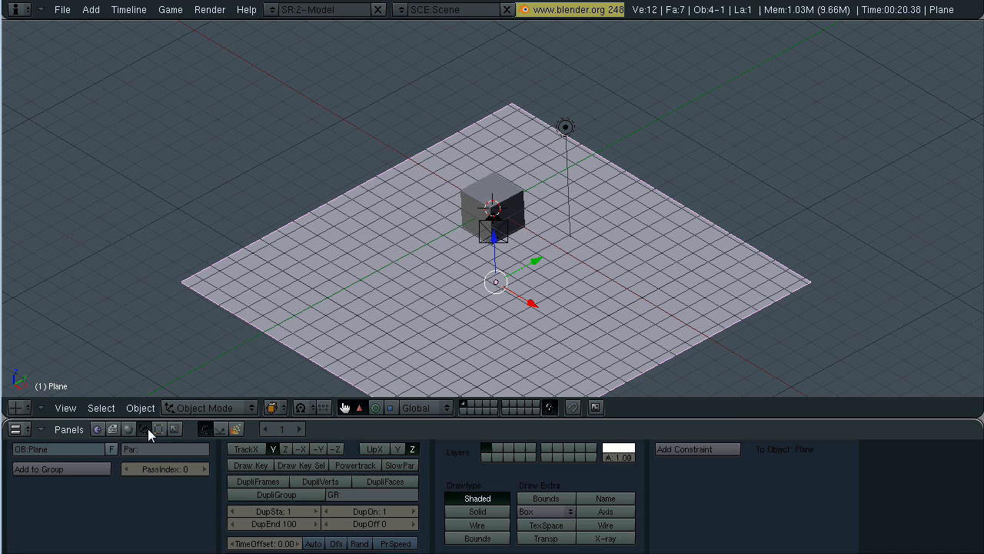
mouse_move(146, 434)
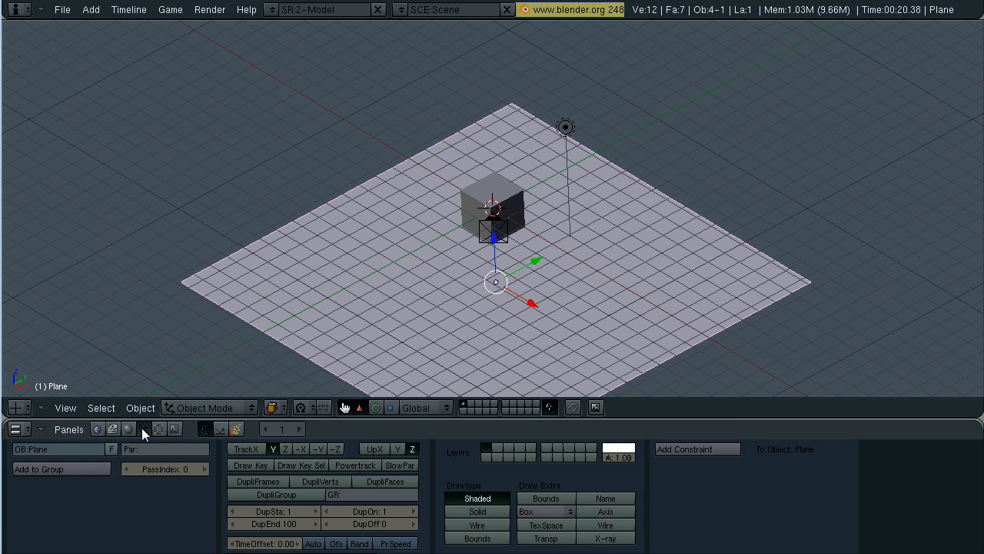
left_click(237, 428)
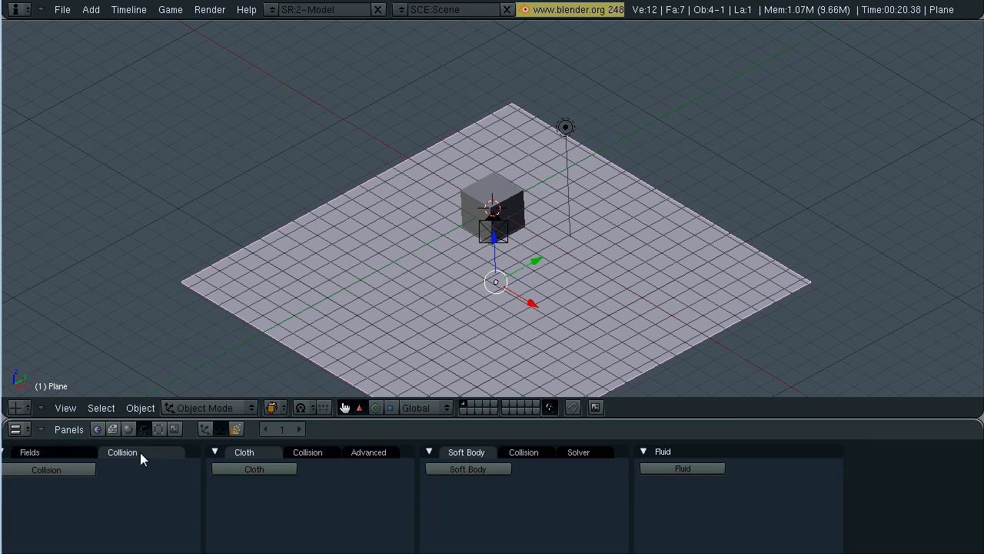
left_click(46, 469)
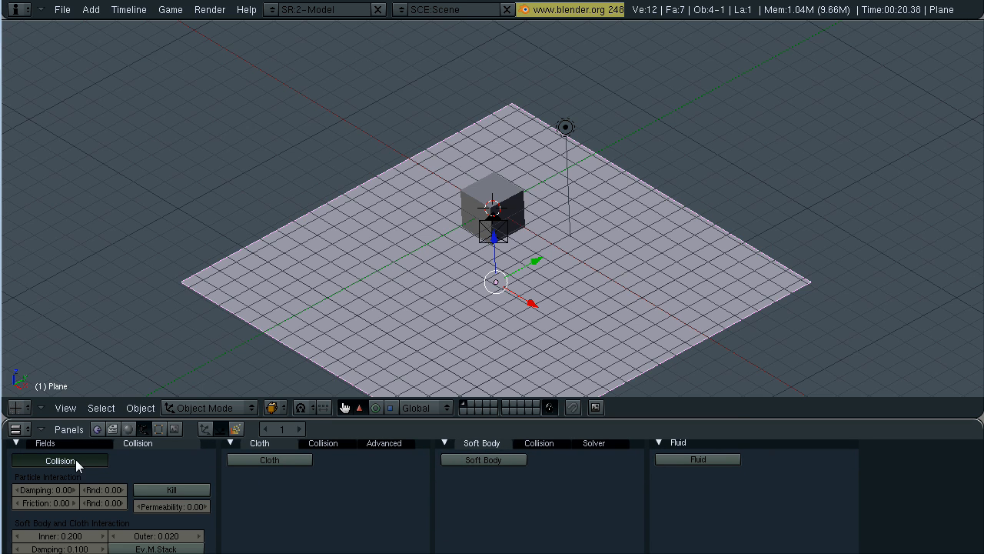
mouse_move(77, 465)
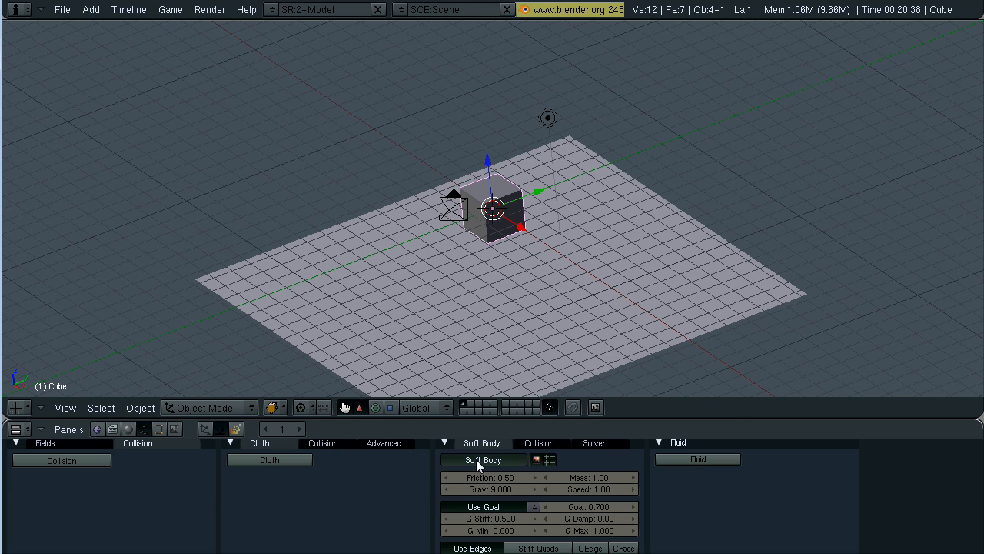
Enable Soft Body physics on the cube with Use Goal switched off
left_click(483, 506)
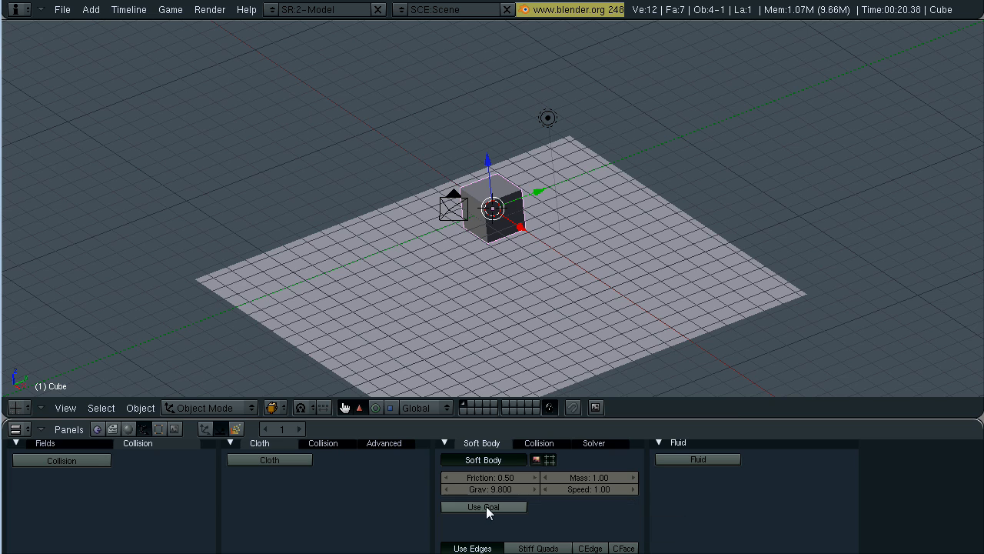
scroll("down", 3)
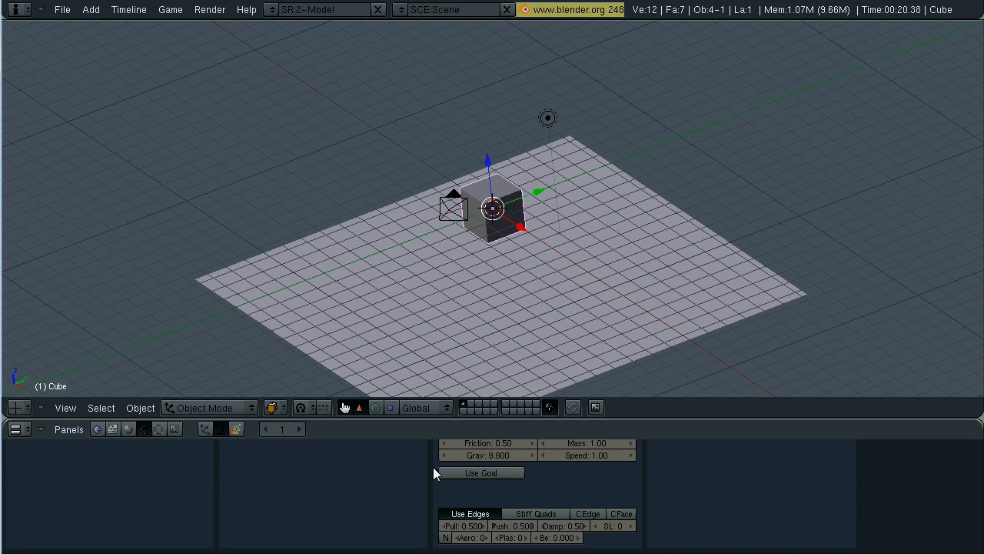
mouse_move(557, 539)
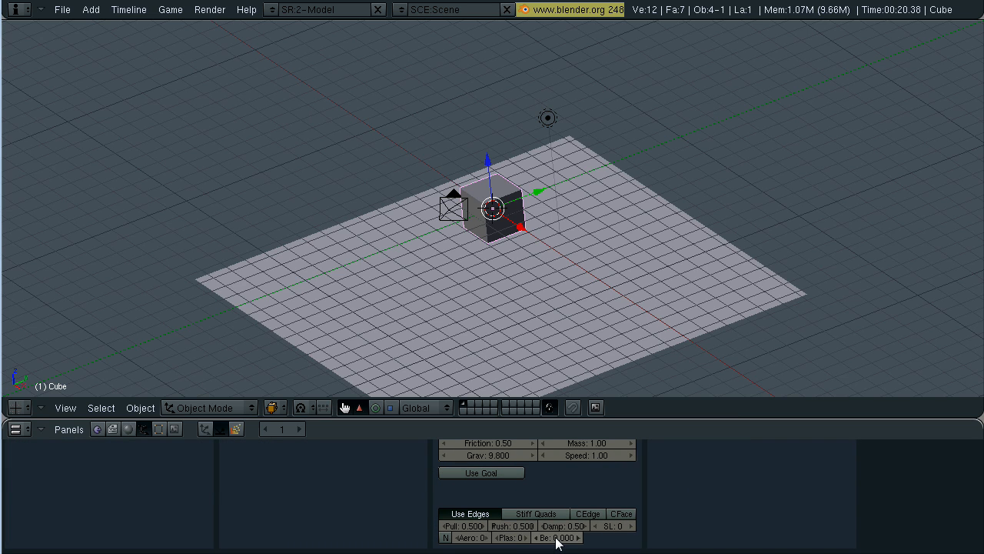
mouse_move(557, 538)
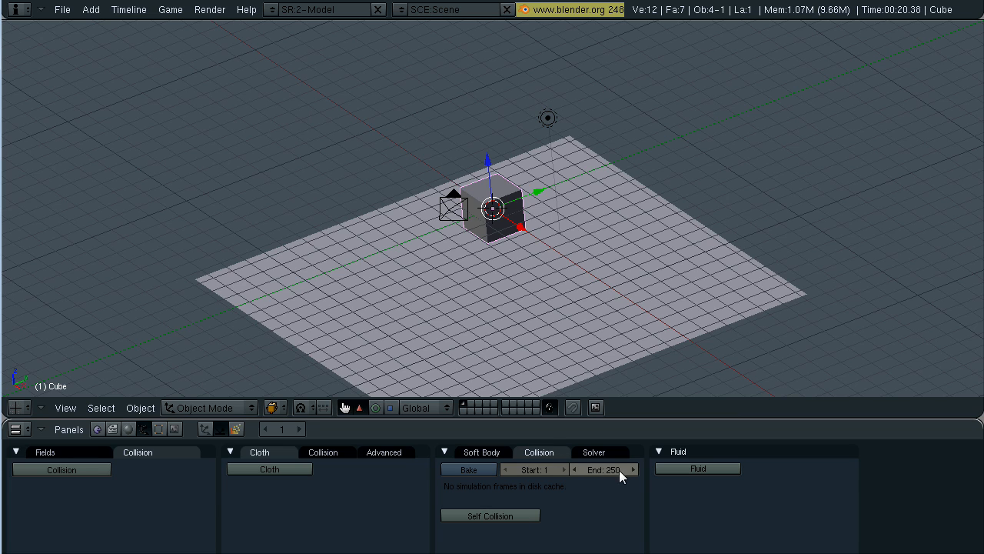
Enable soft-body Self Collision and set the simulation End frame to 125
left_click(489, 516)
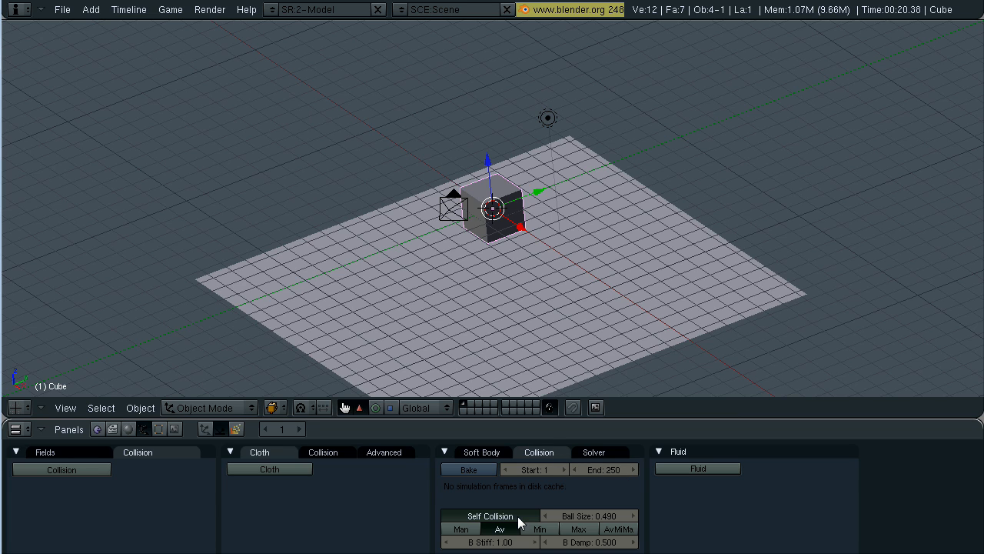
mouse_move(603, 469)
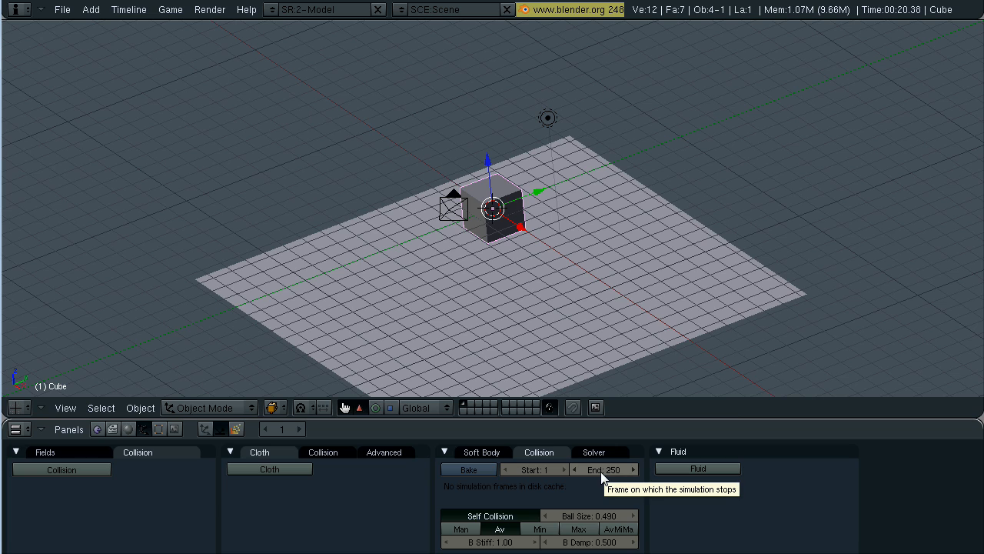
left_click(603, 469)
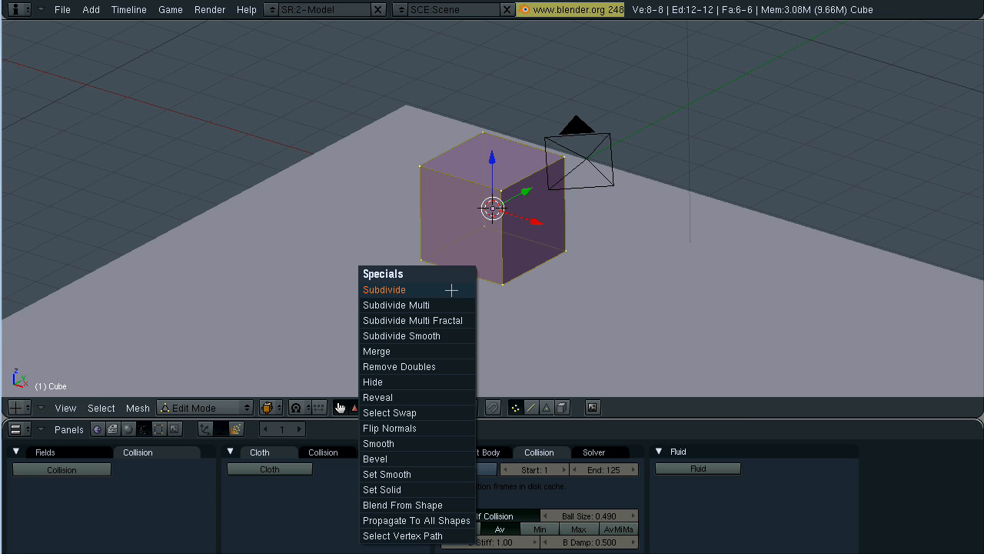
Subdivide the cube's mesh into a finer grid and return to Object Mode
left_click(385, 289)
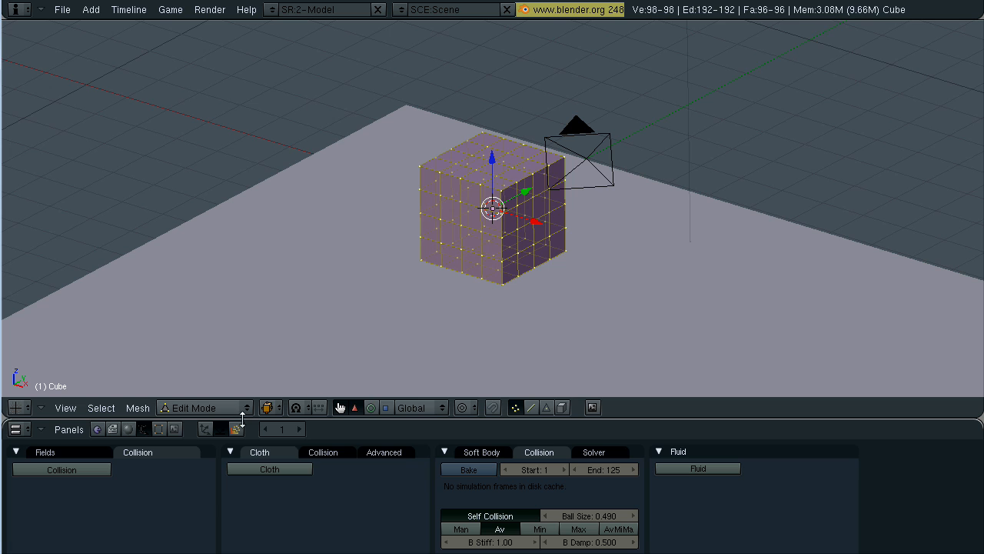
key("Tab")
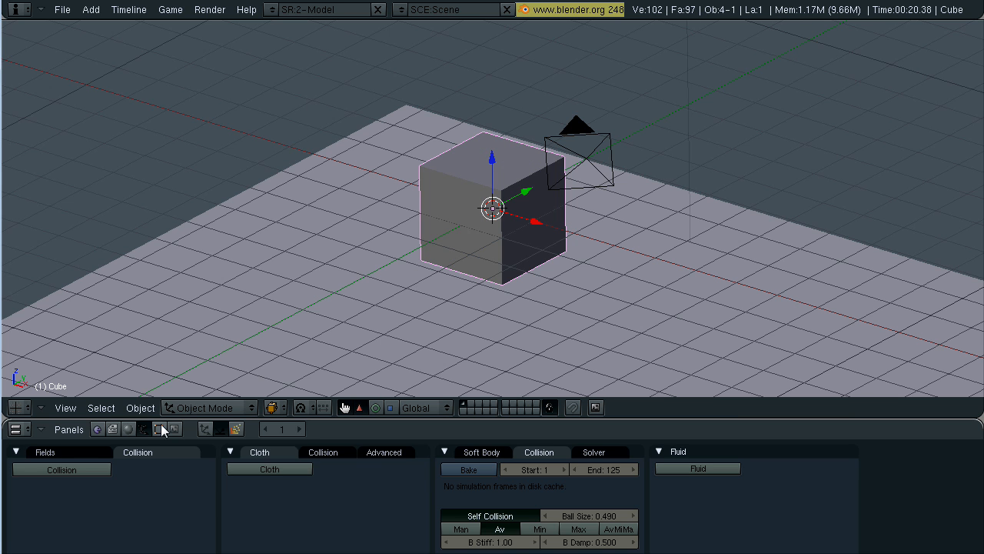
Set the cube to smooth shading and add a Subsurf modifier for rounded edges
left_click(142, 427)
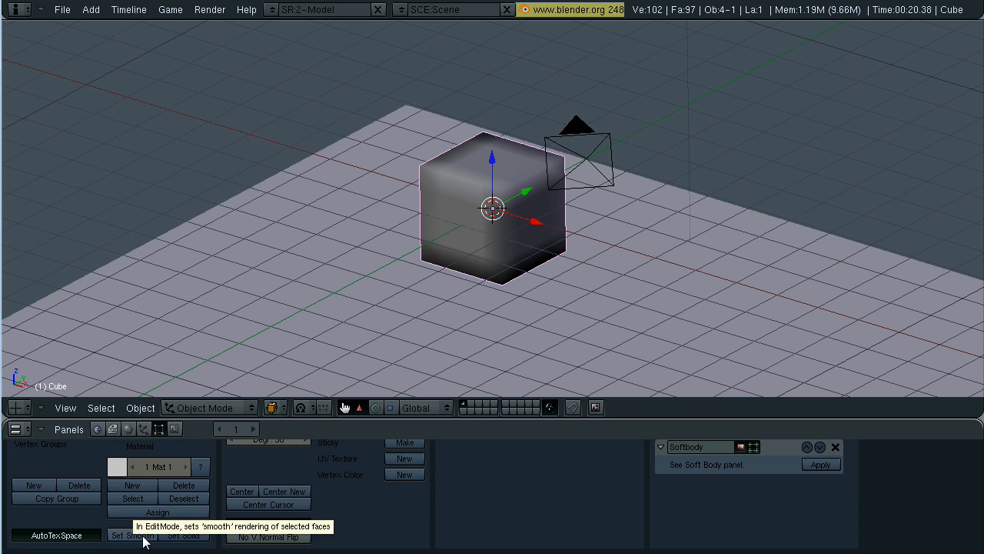
left_click(683, 469)
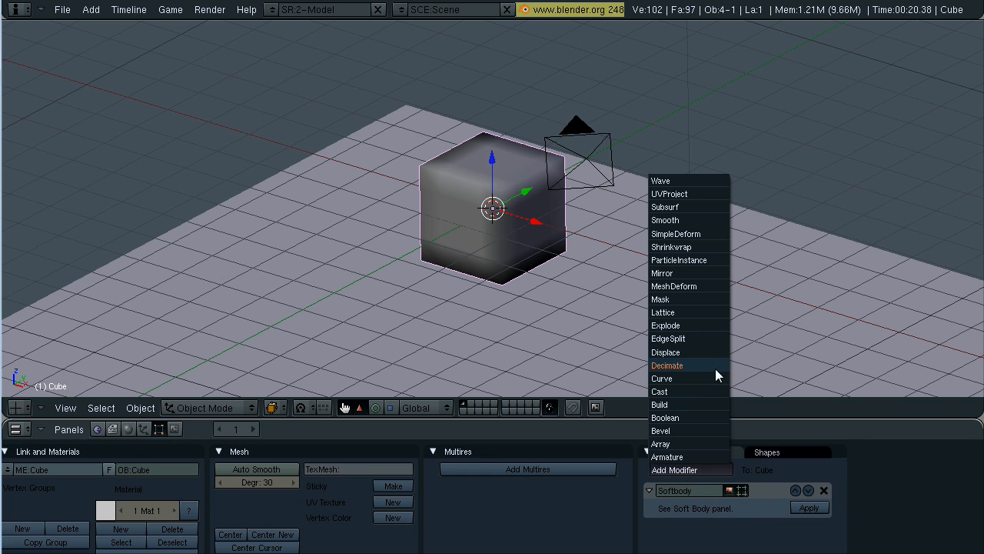
mouse_move(689, 220)
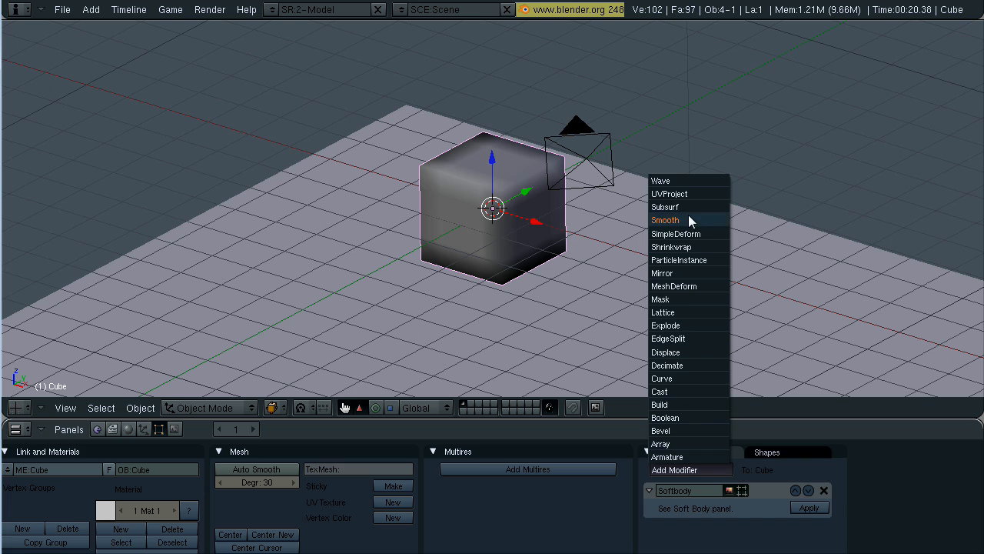
left_click(665, 206)
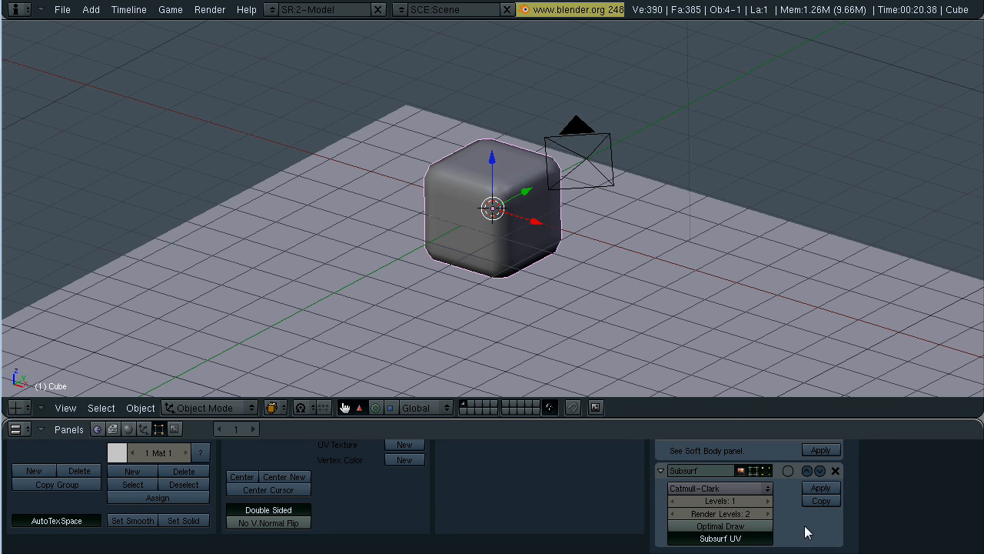
left_click(766, 514)
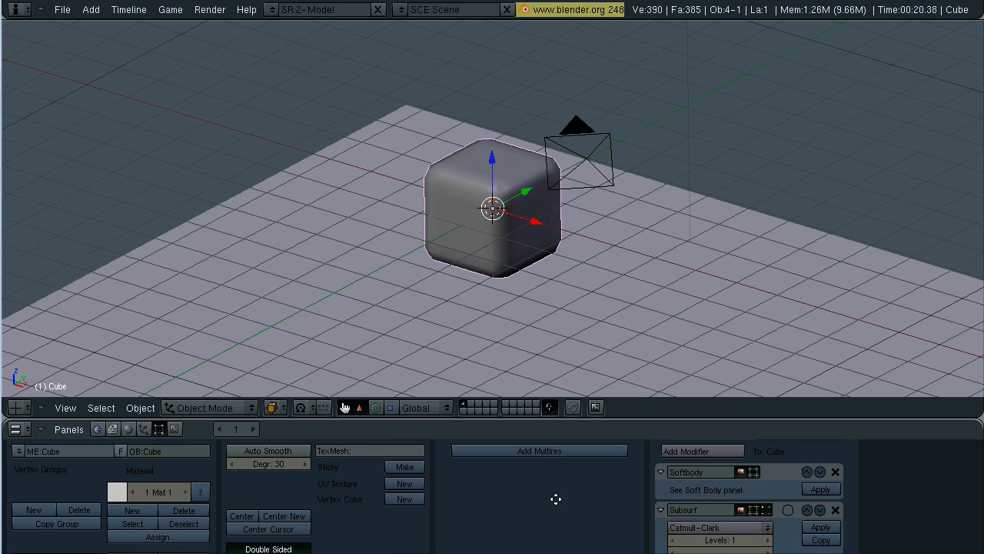
key("Tab")
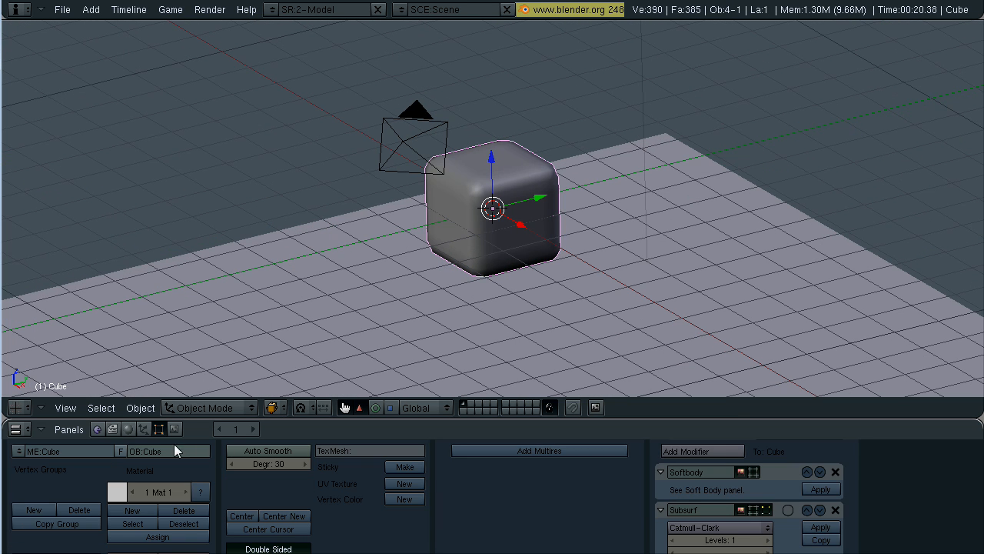
mouse_move(130, 427)
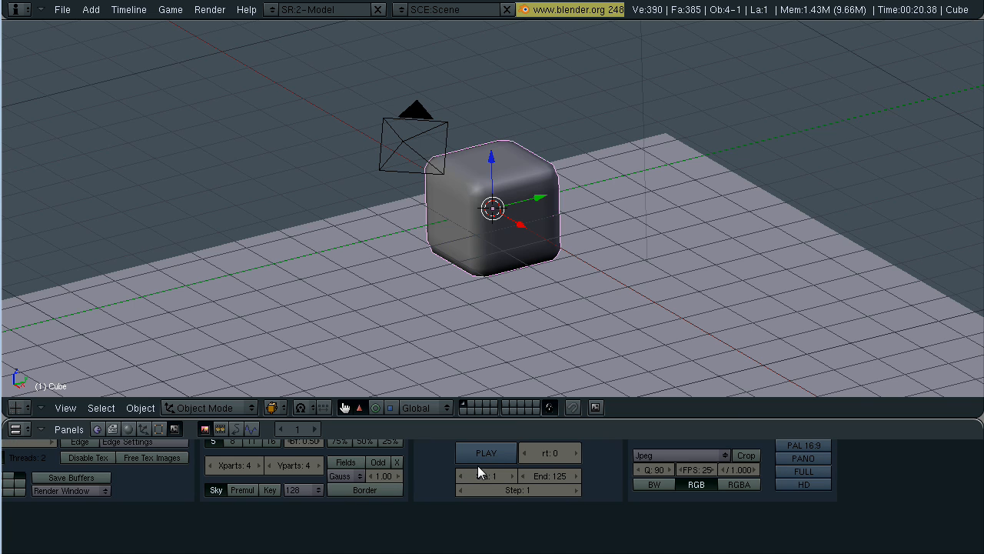
Confirm the 1-125 frame range and return to the cube's Physics settings
left_click(222, 428)
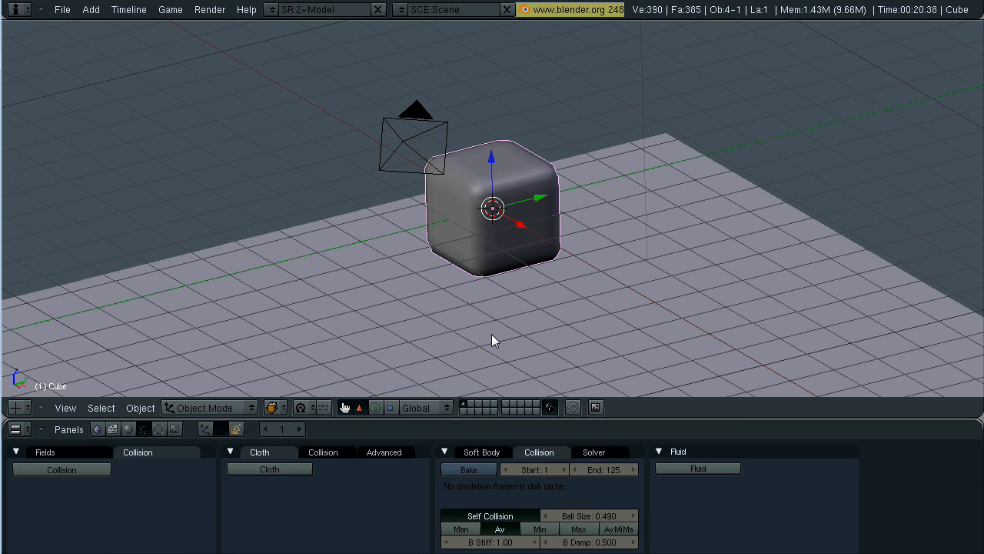
Preview the fall and bake the cube's soft-body simulation over frames 1 to 125
left_click(375, 408)
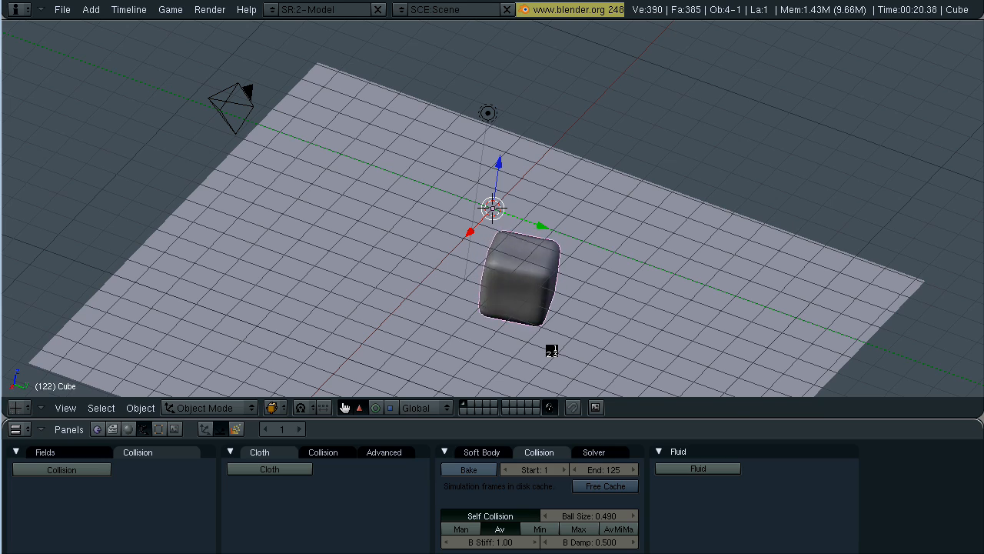
left_click(467, 469)
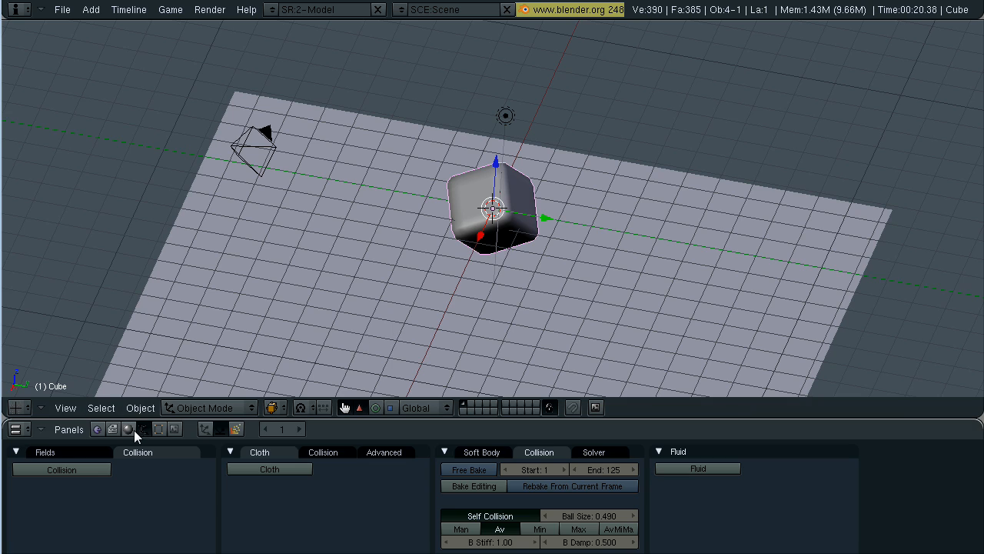
mouse_move(138, 428)
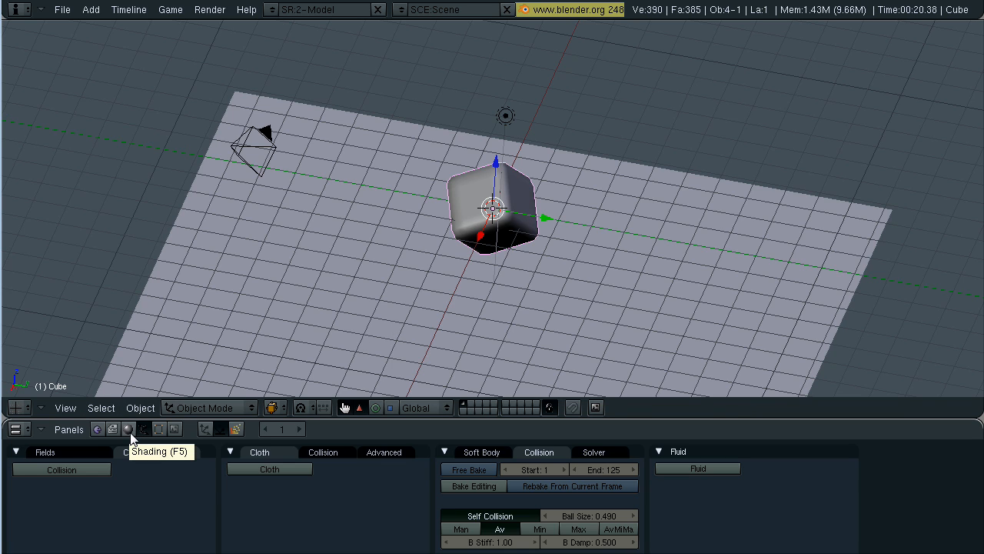
mouse_move(242, 366)
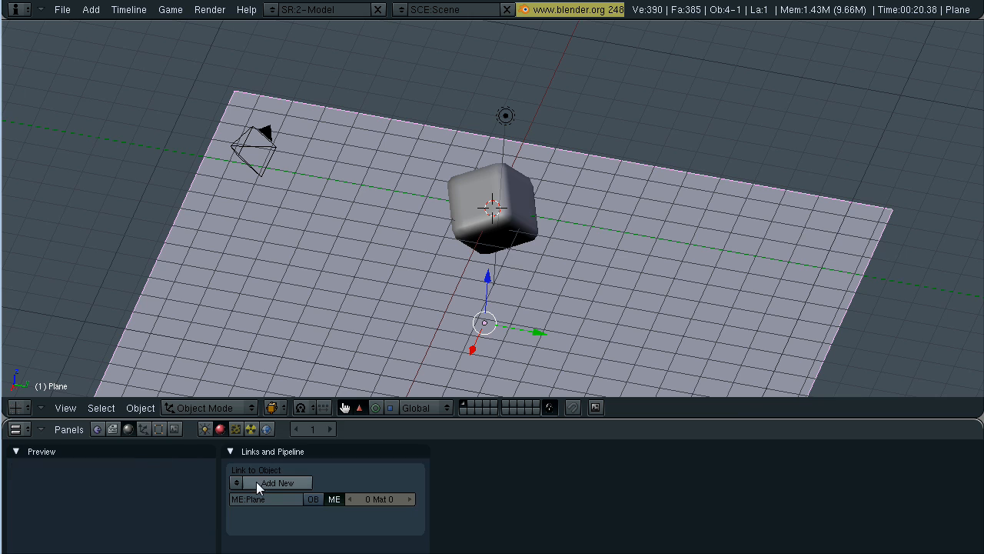
Create a new material for the cube and select its base colour swatch
left_click(505, 117)
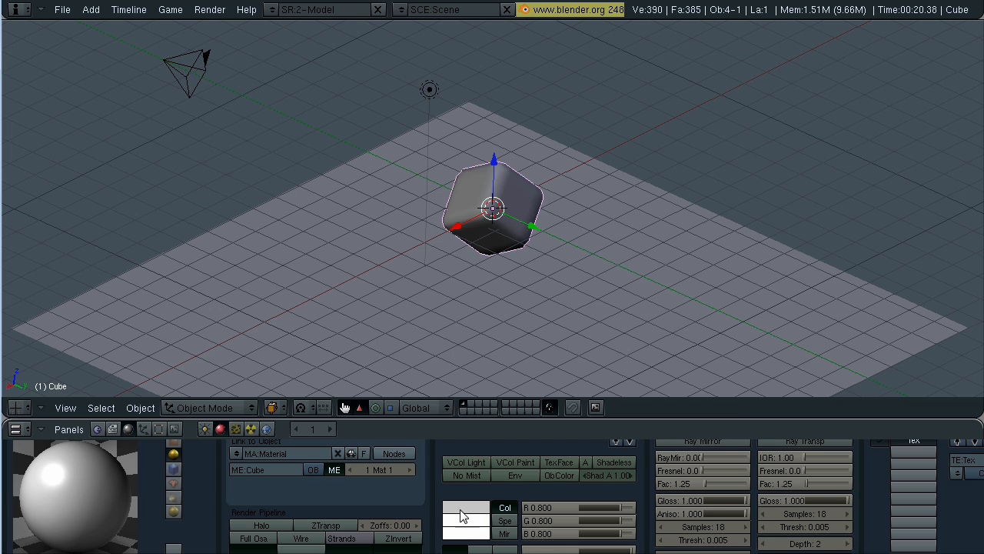
left_click(468, 508)
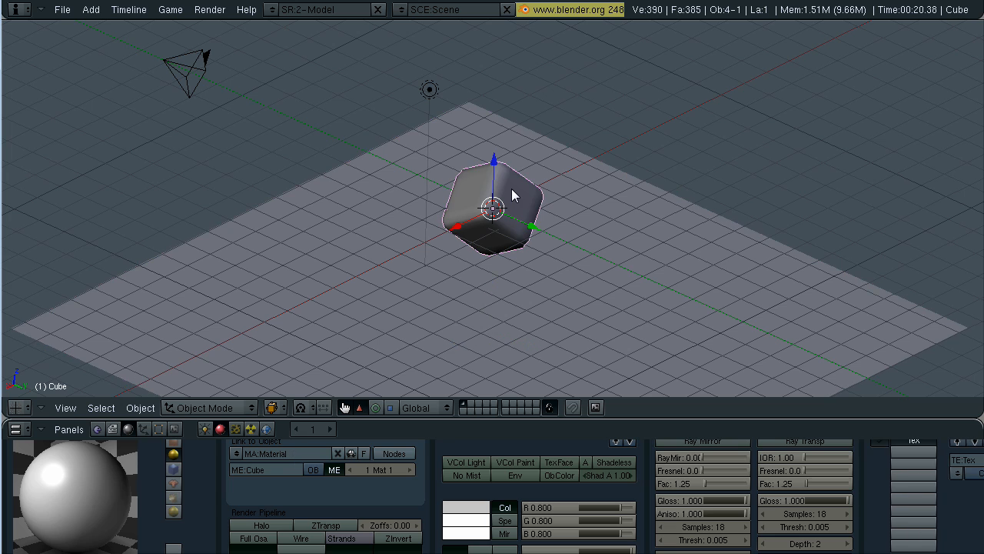
Pick red as the cube material's base colour
left_click(479, 507)
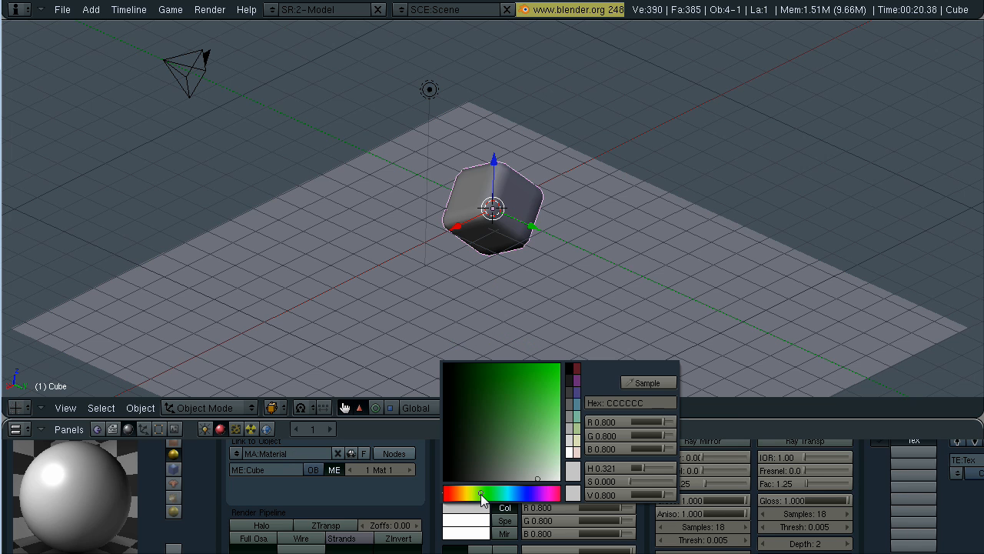
left_click(445, 492)
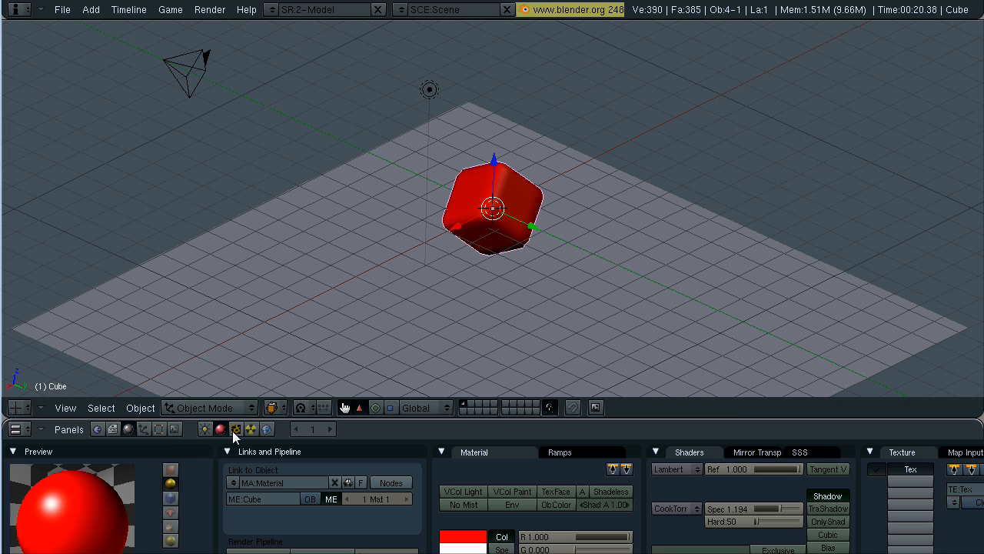
Enable ray-traced transparency and adjust its IOR and Fresnel values
left_click(757, 453)
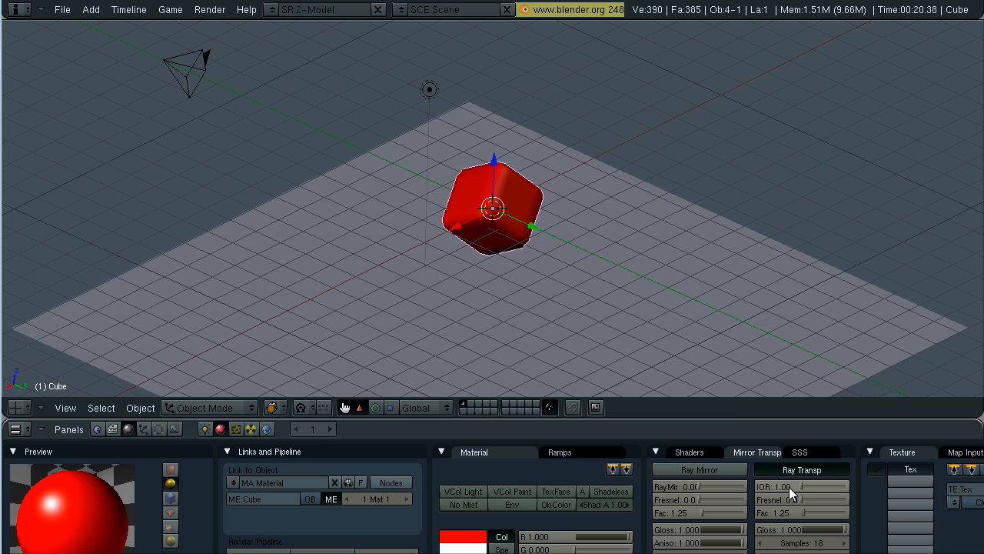
mouse_move(813, 489)
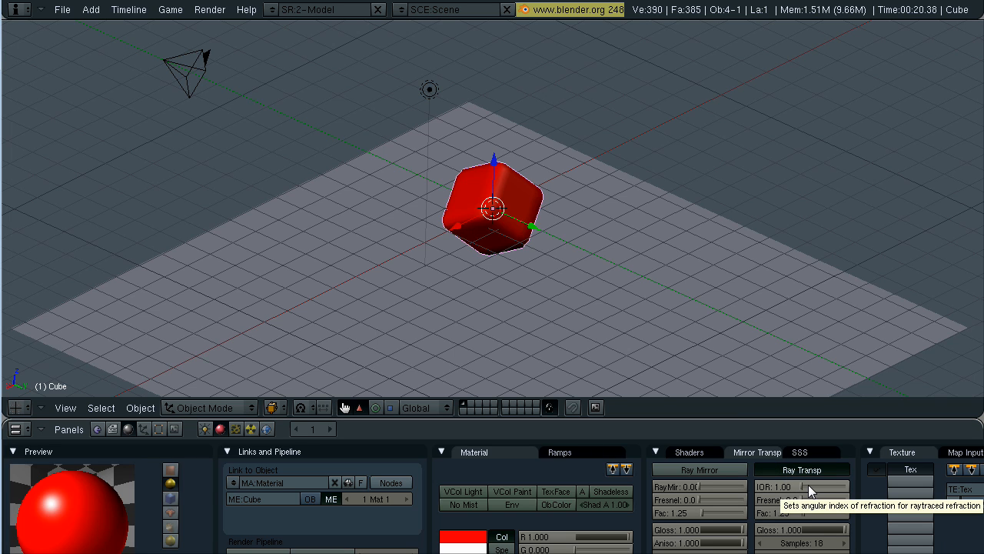
left_click_drag(784, 486, 805, 486)
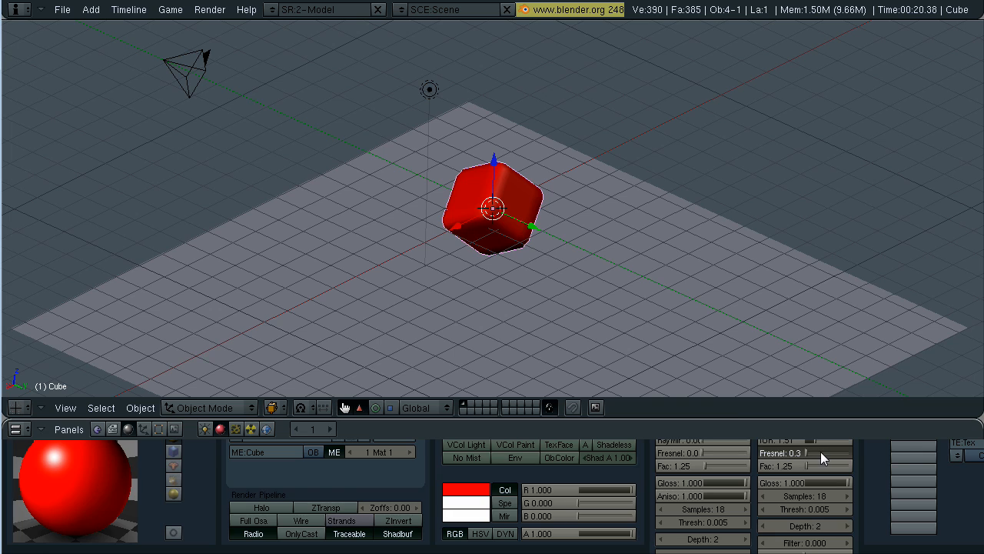
left_click(785, 452)
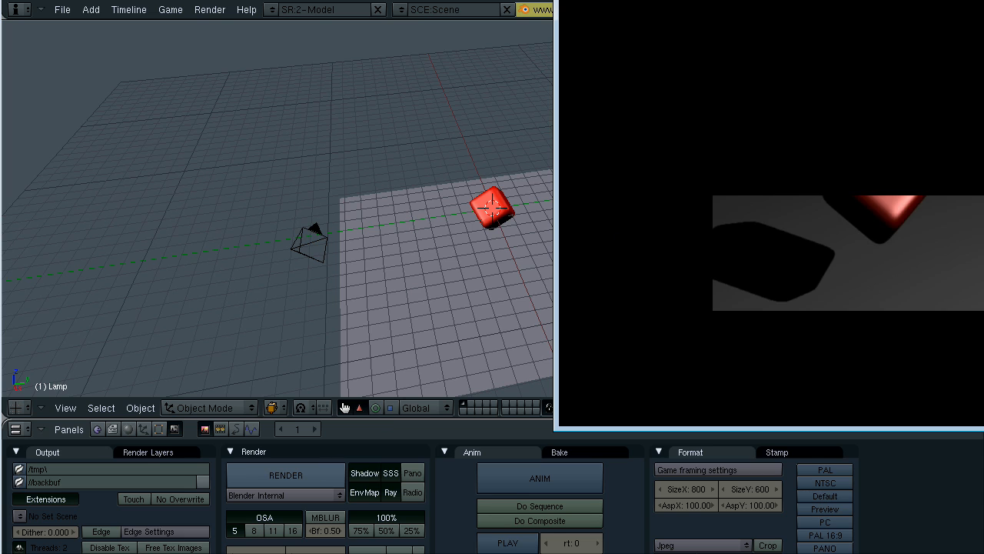
Render a test image of the red cube casting its shadow on the plane, then dismiss it
left_click(286, 474)
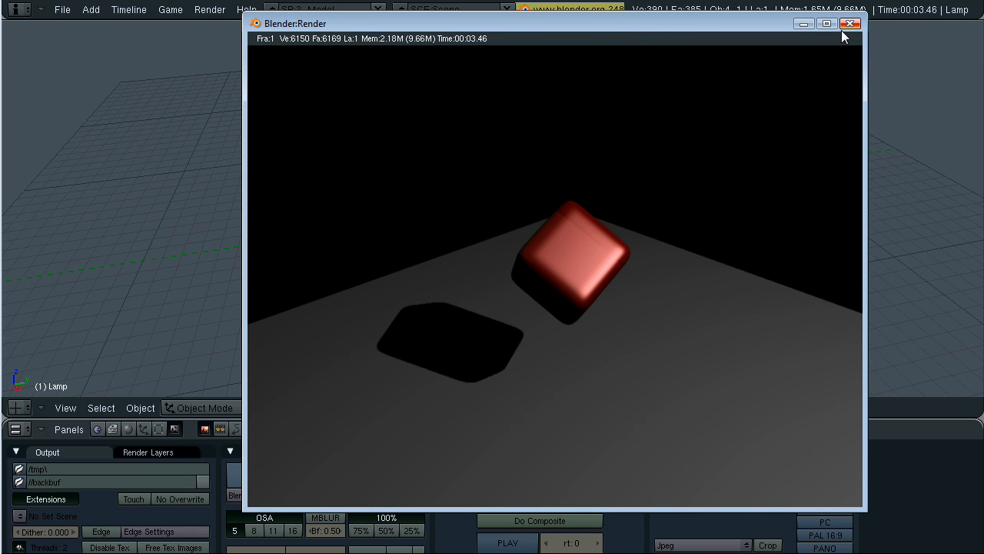
left_click(851, 23)
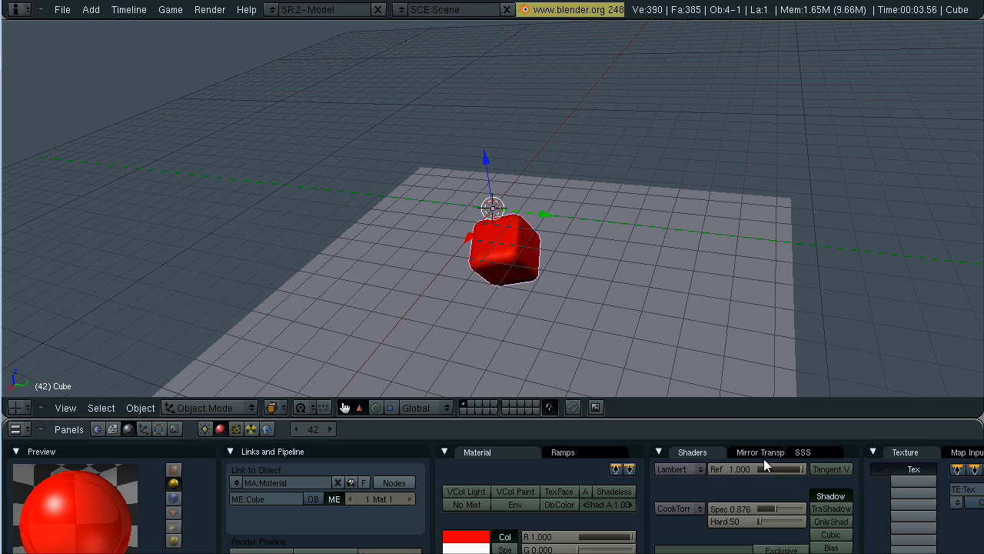
Check the cube's Mirror Transp IOR and Fresnel values, then switch to the World settings
left_click(760, 452)
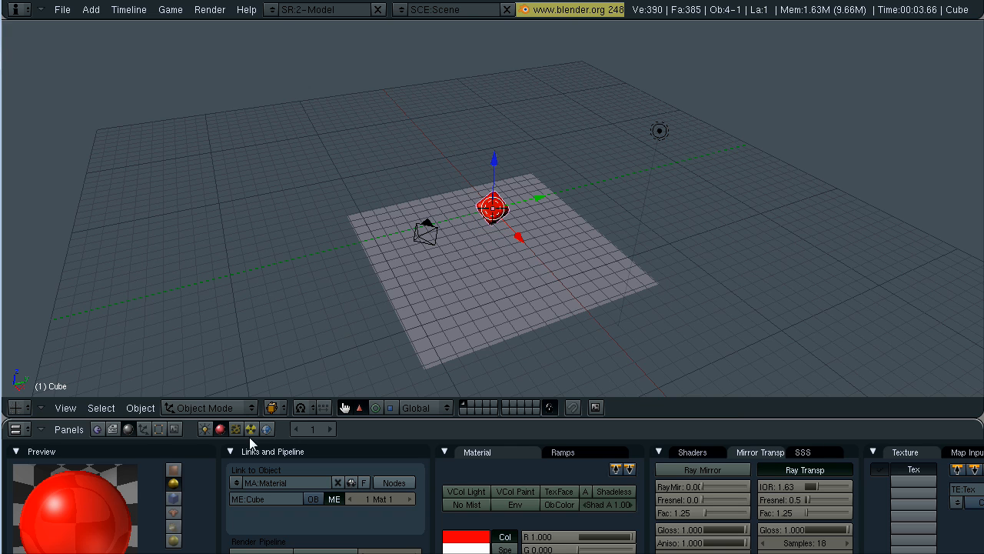
left_click(267, 428)
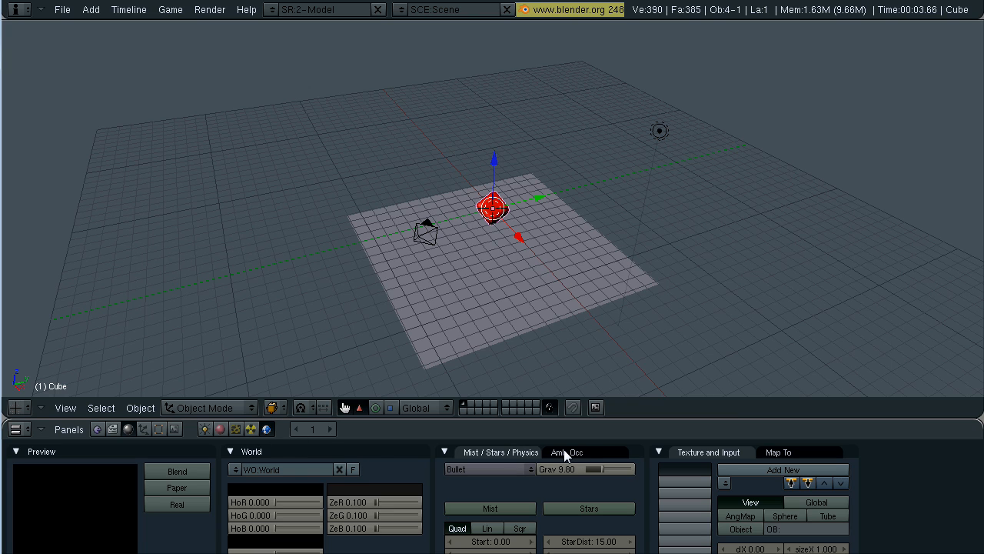
Review the Amb Occ options with a quick test render, ending on the Scene render buttons
left_click(566, 452)
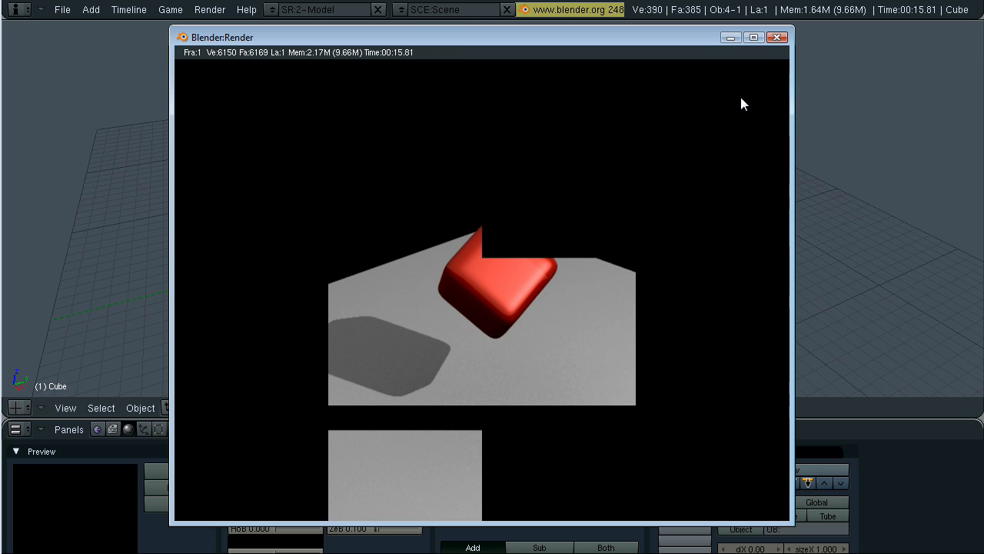
left_click(778, 37)
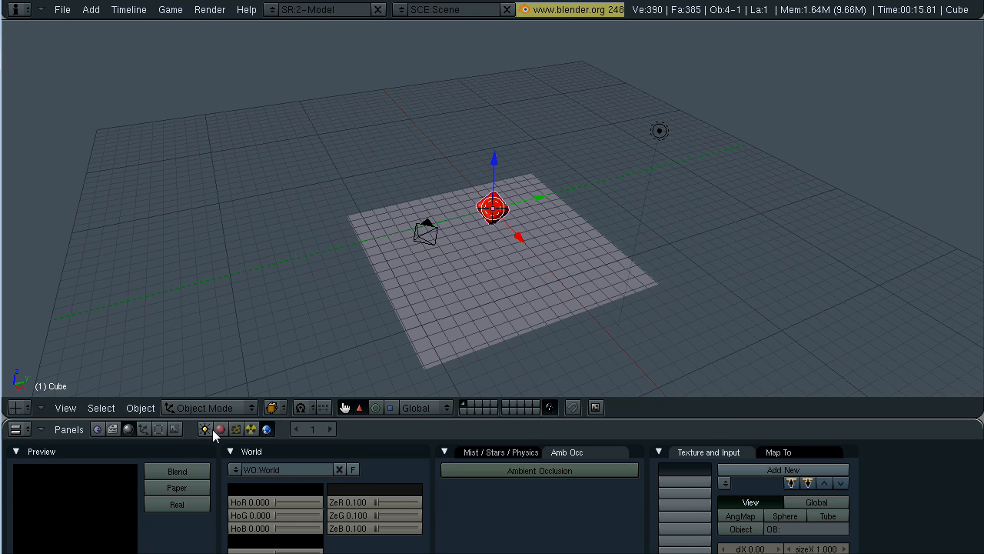
left_click(204, 427)
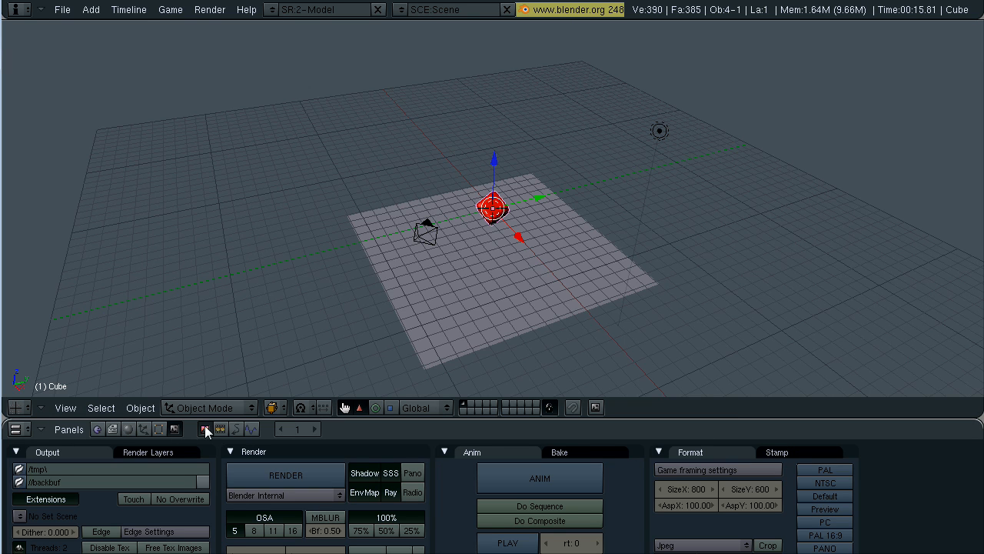
mouse_move(176, 428)
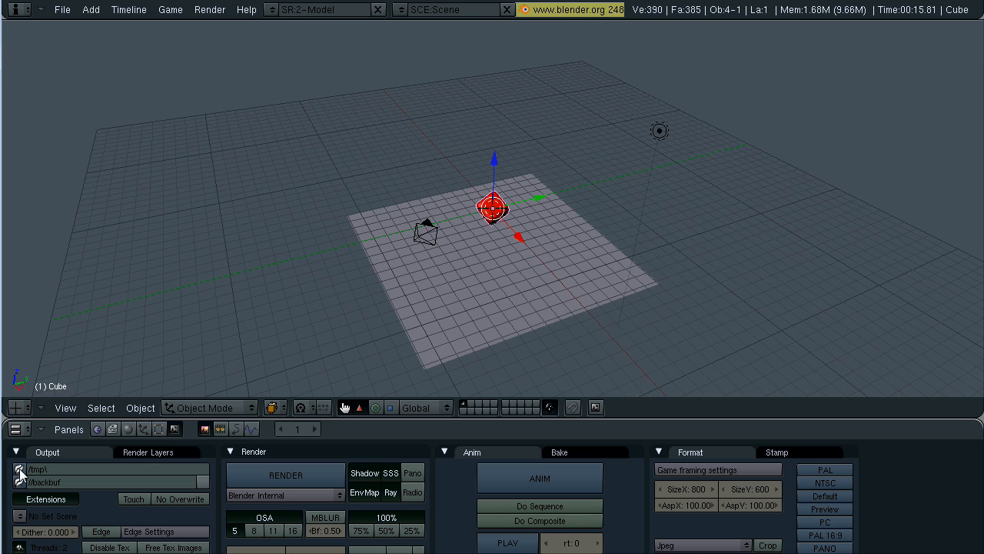
Target the render output at the Desktop in AVI Raw format
left_click(19, 477)
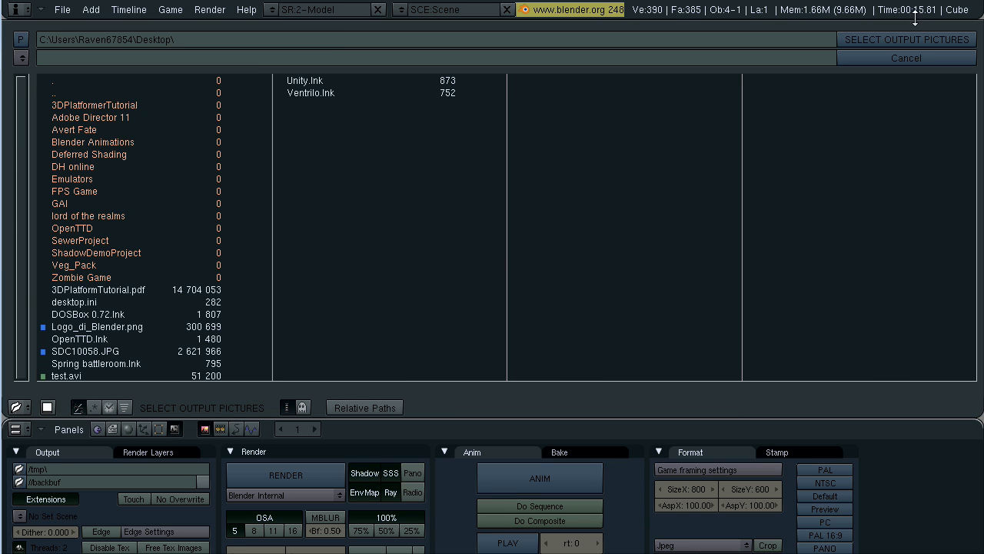
left_click(906, 58)
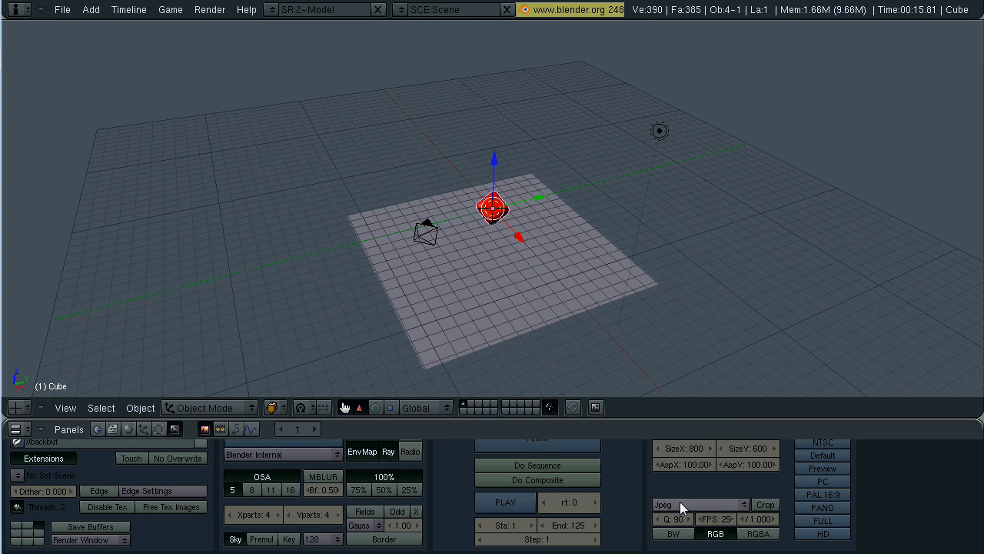
left_click(695, 505)
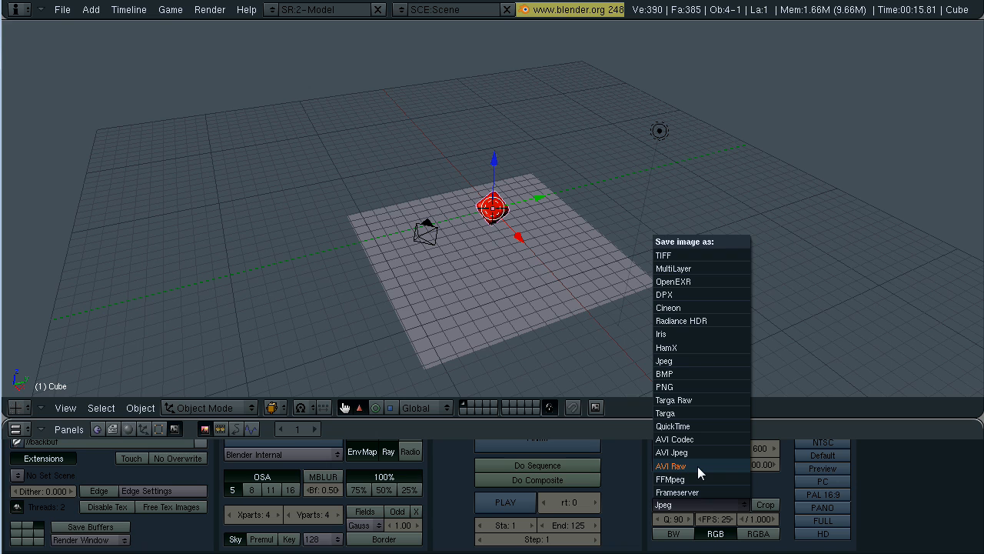
left_click(671, 466)
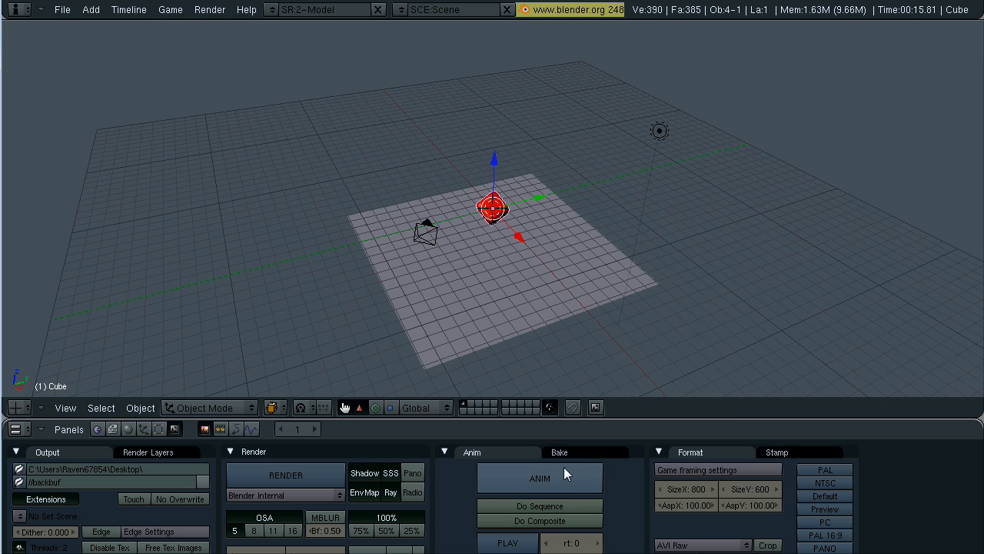
Render the full animation with ANIM and dismiss the finished render window
left_click(286, 474)
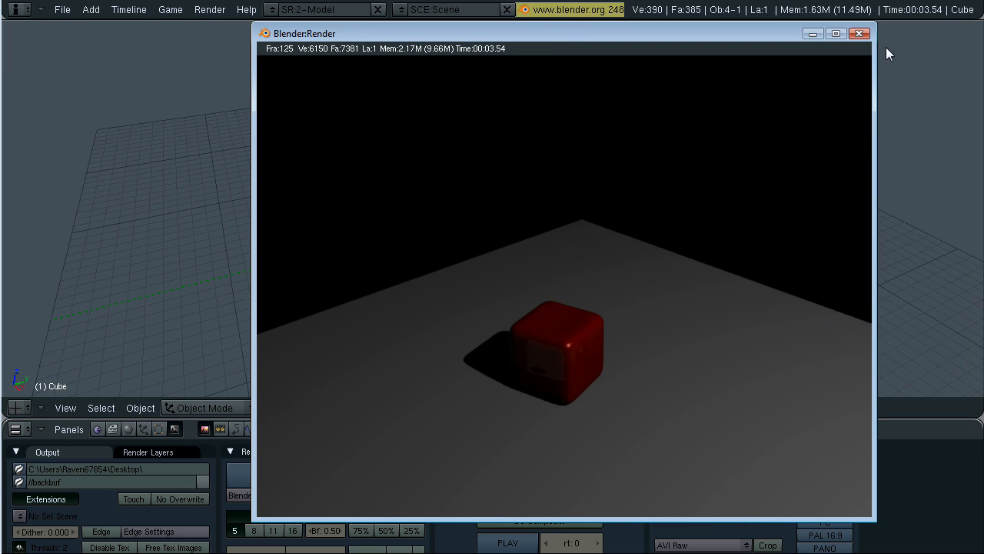
left_click(858, 34)
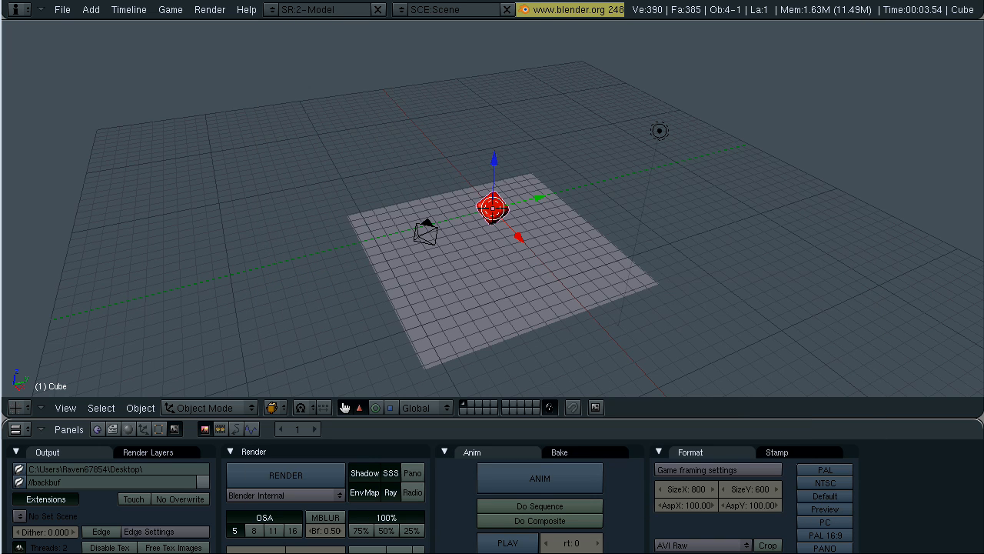
mouse_move(587, 306)
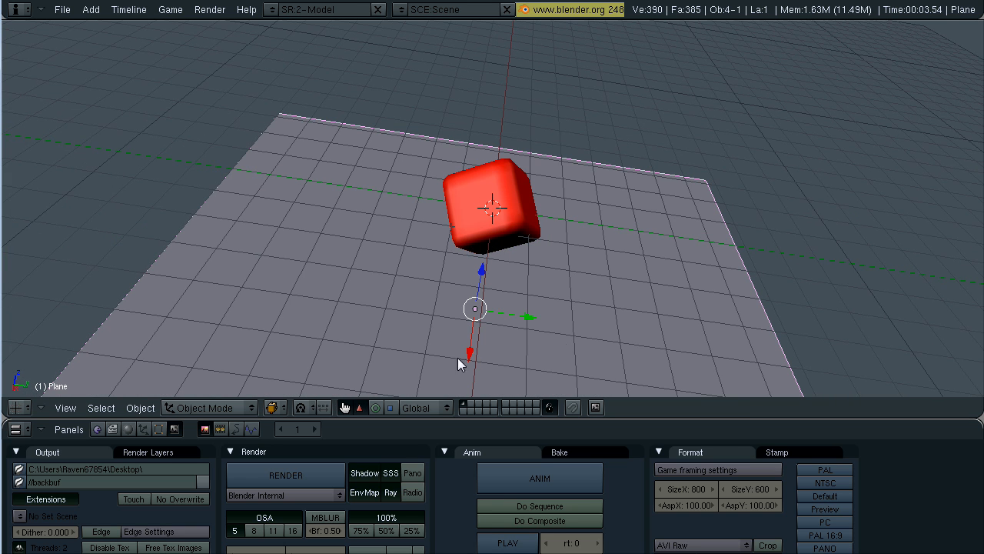
Add a new material to the ground plane and bring up its Col colour picker
left_click(221, 428)
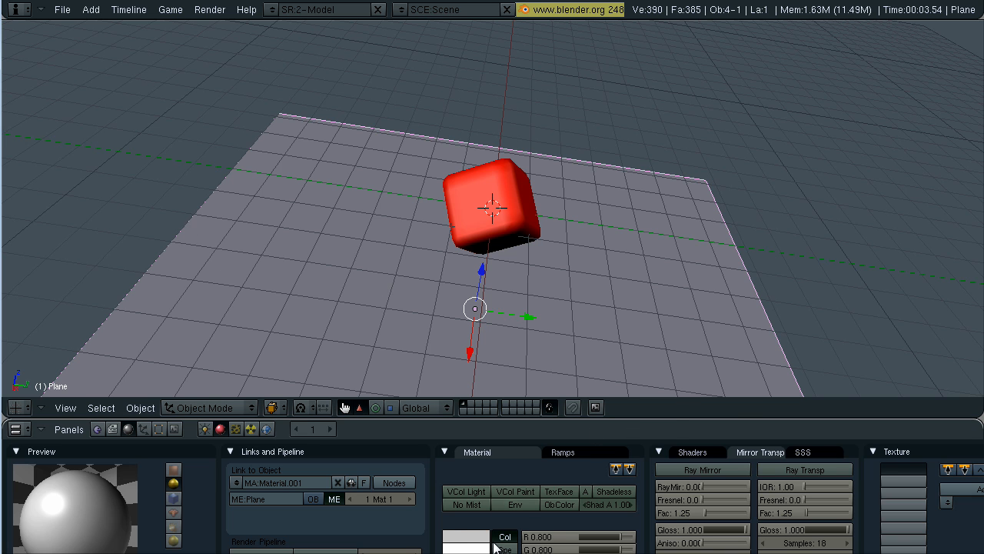
left_click(467, 537)
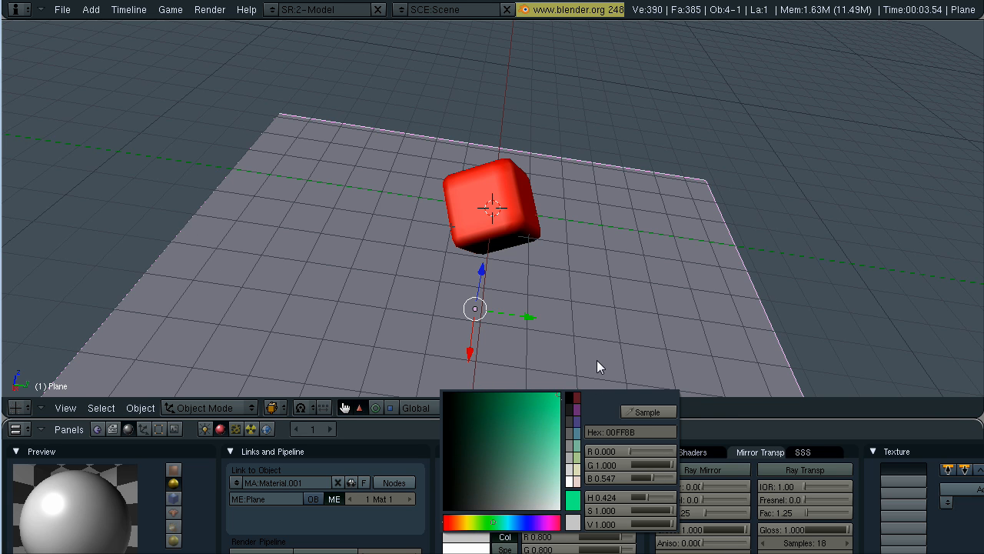